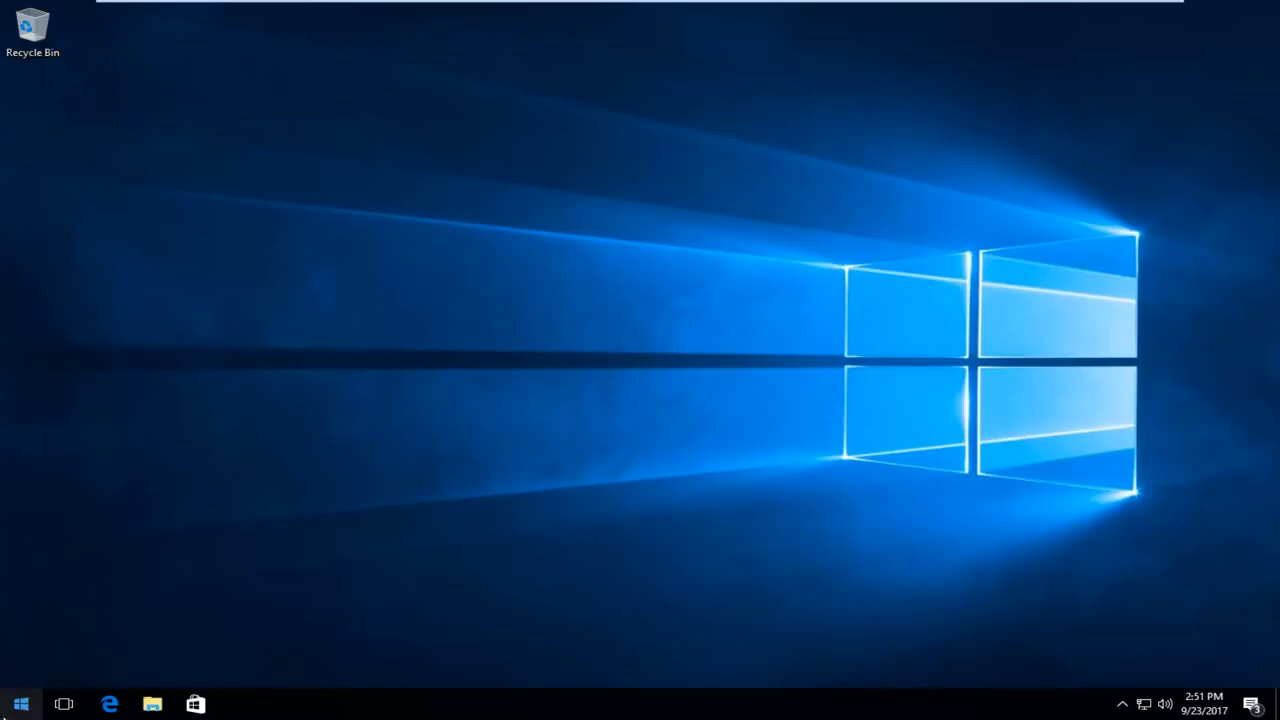
Step: Search the Start menu for "device and" to find Devices and Printers
left_click(20, 704)
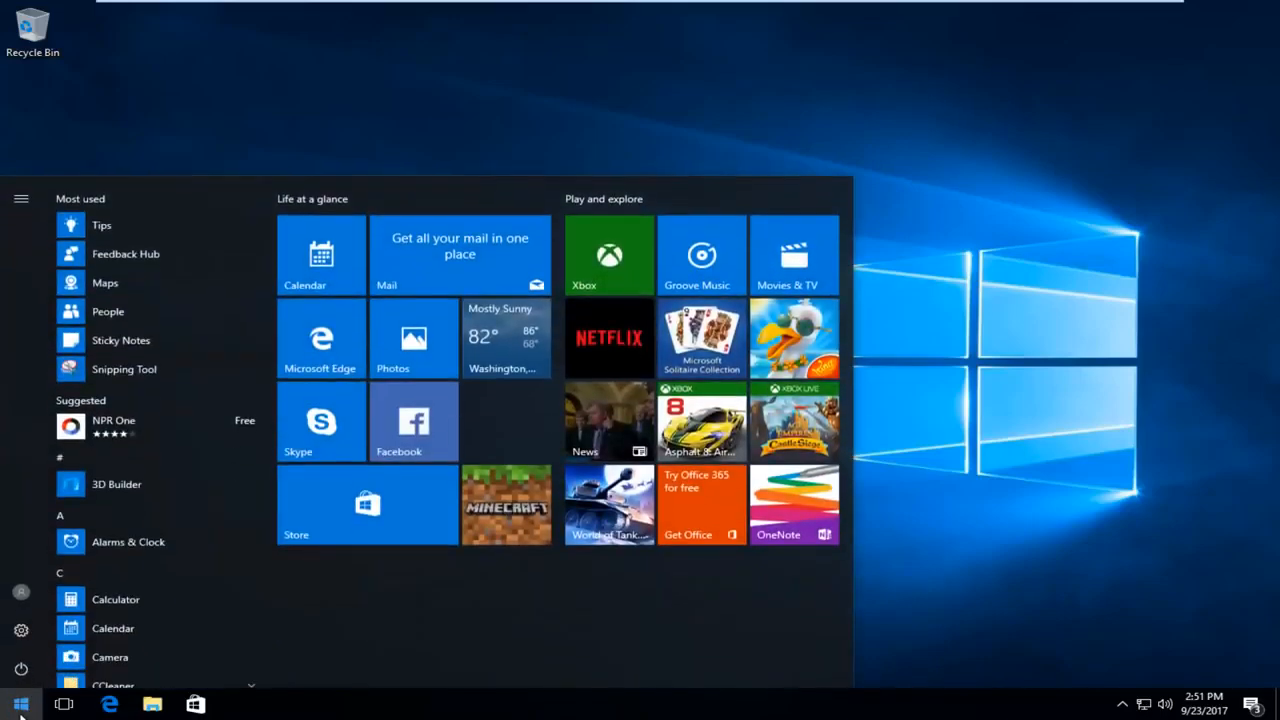
type("device and")
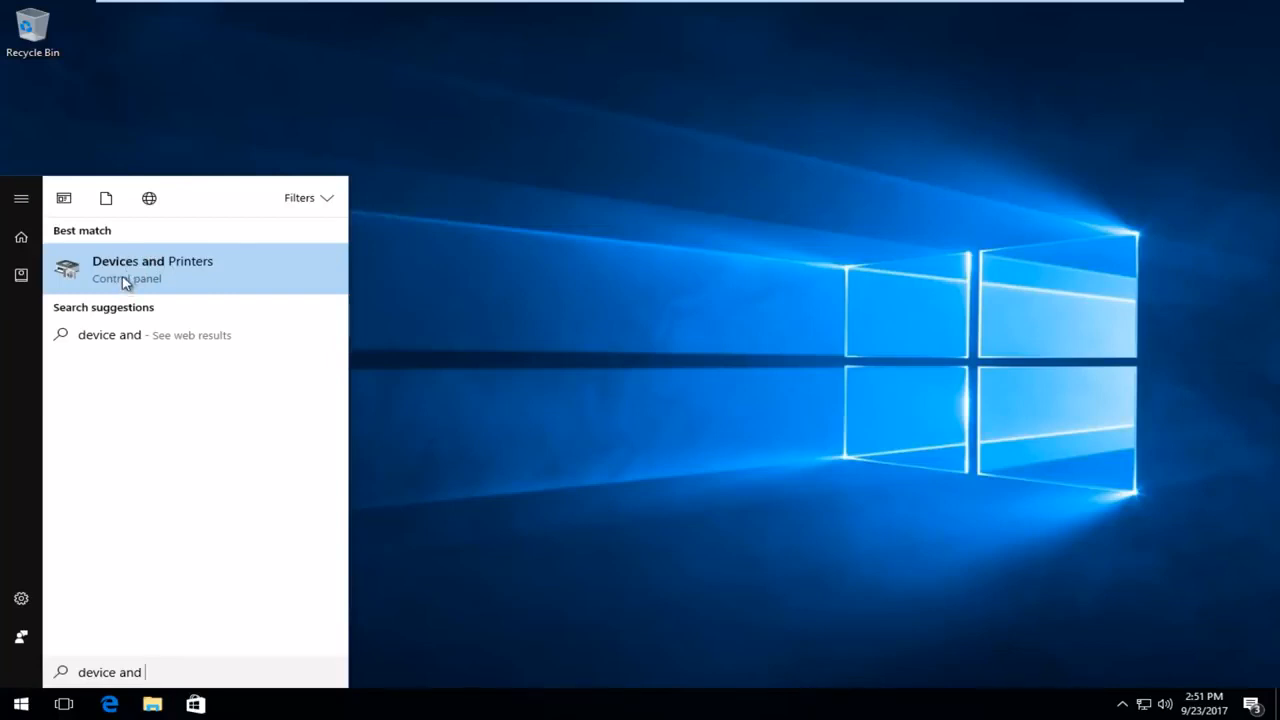
Step: Open Devices and Printers and start Add a printer so it scans for devices
left_click(152, 268)
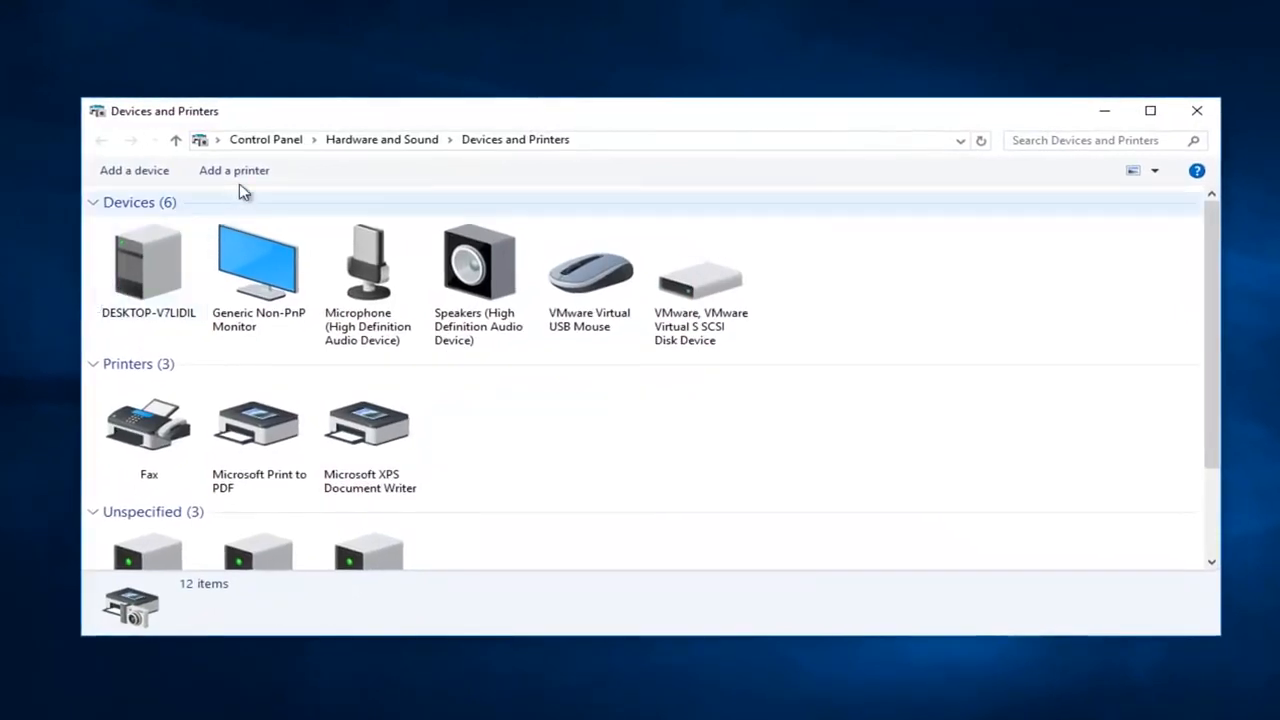
mouse_move(233, 170)
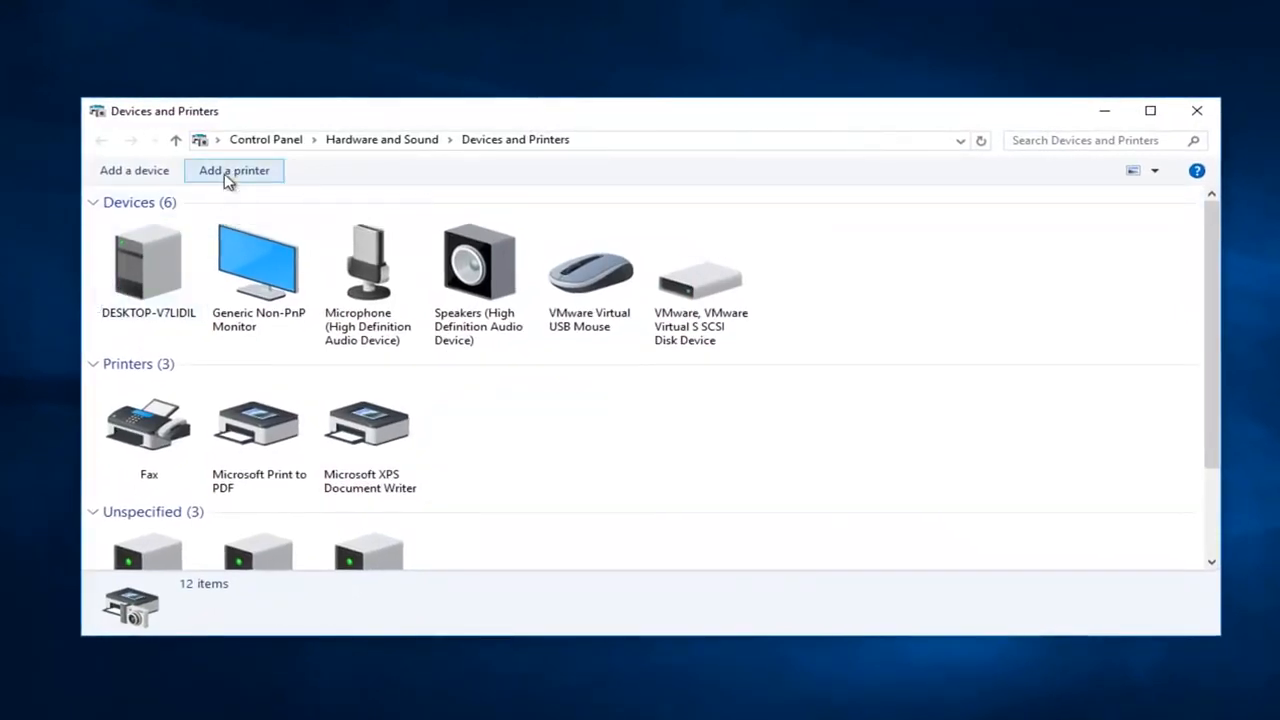
left_click(234, 170)
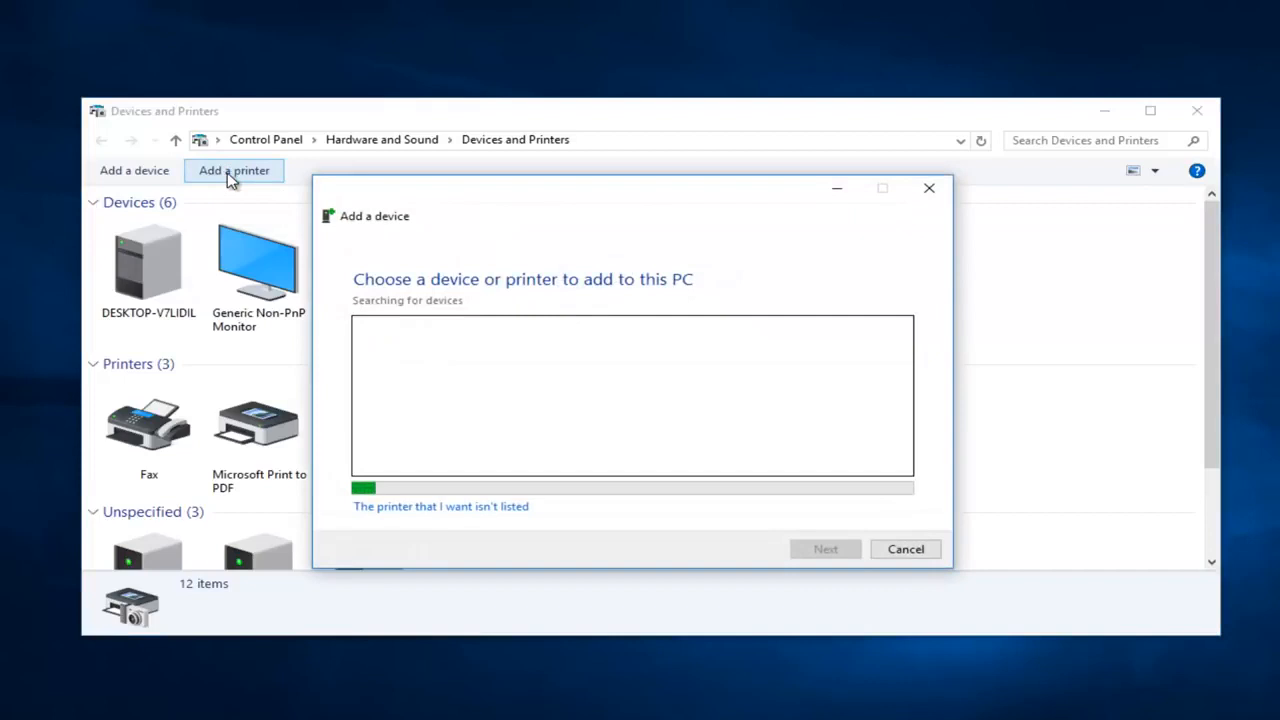
mouse_move(414, 326)
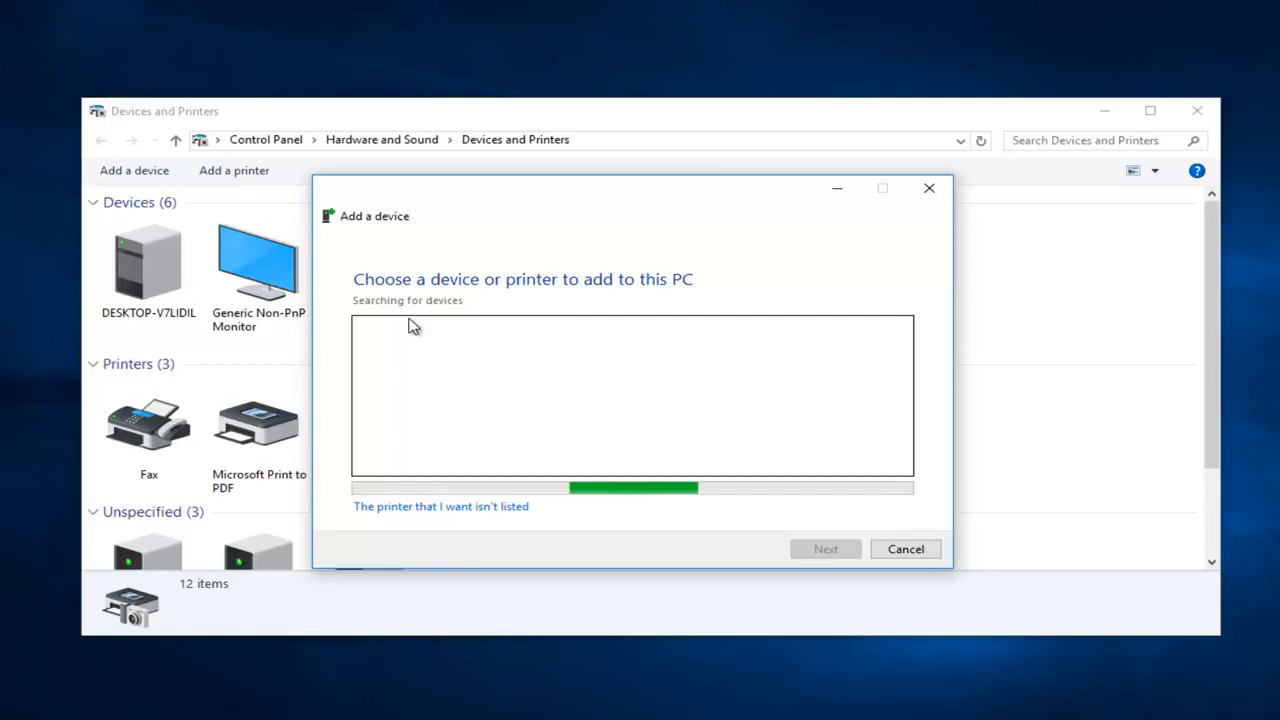
mouse_move(467, 327)
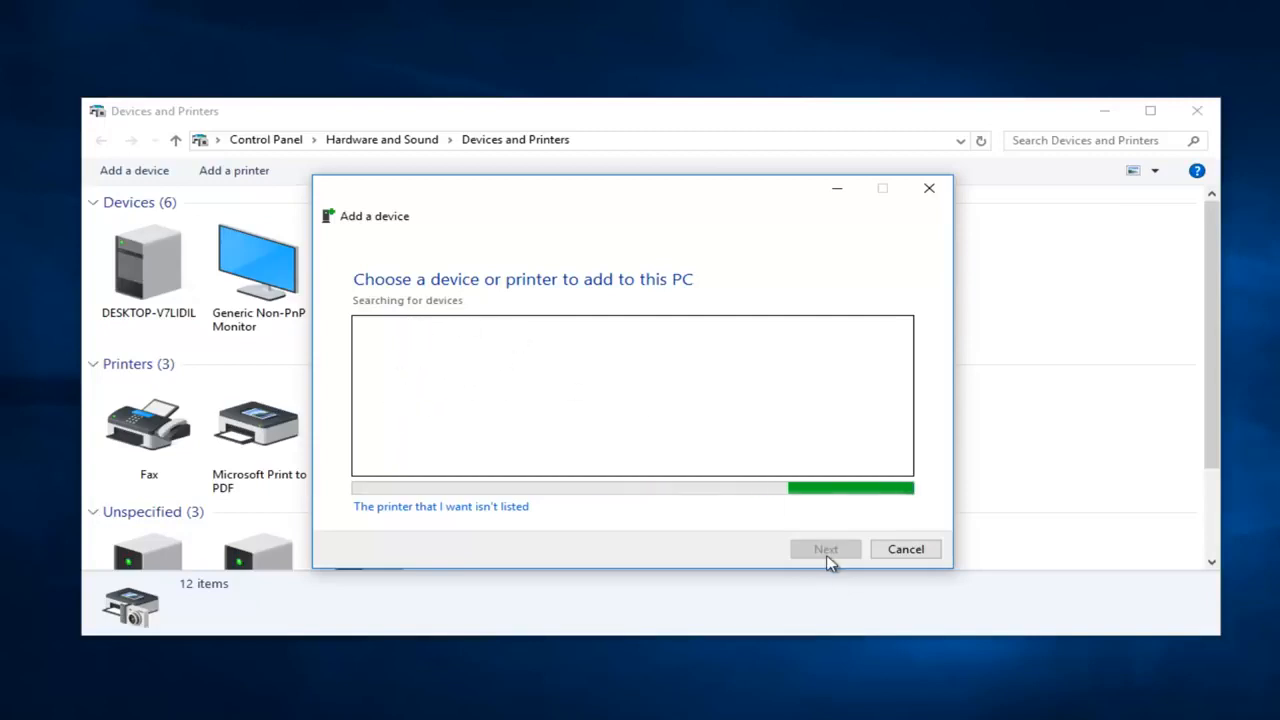
mouse_move(565, 358)
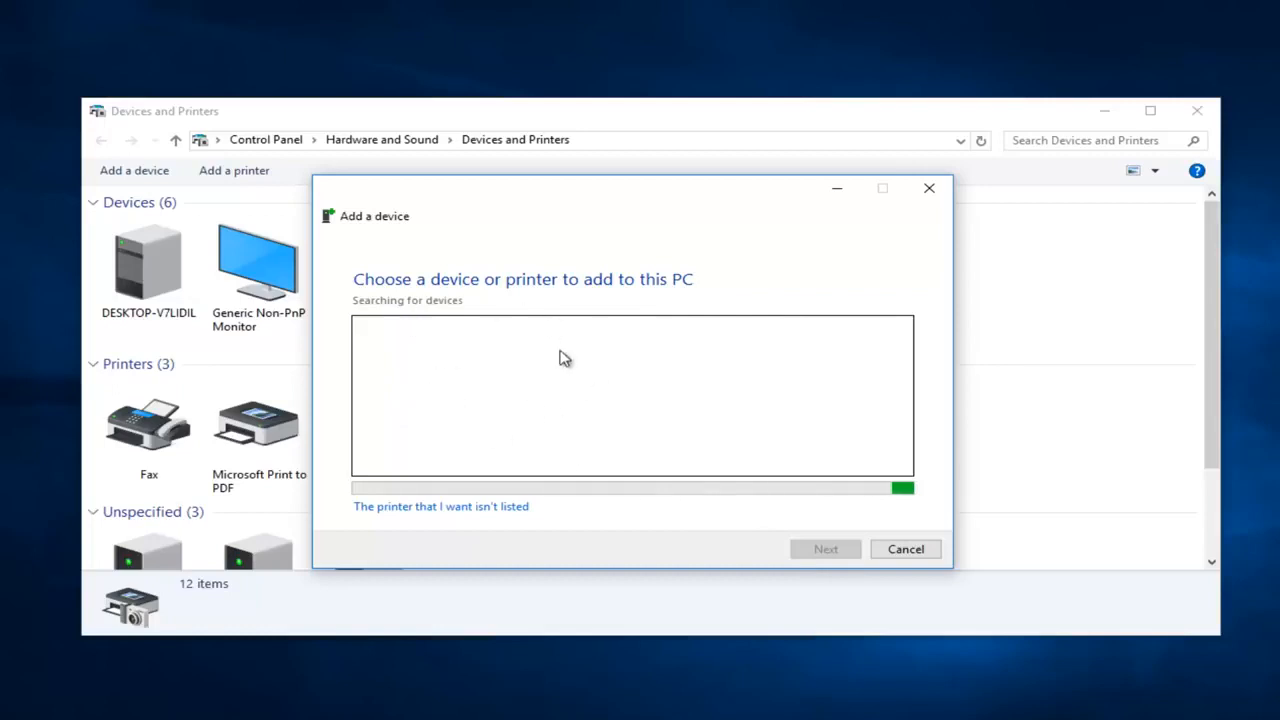
mouse_move(532, 418)
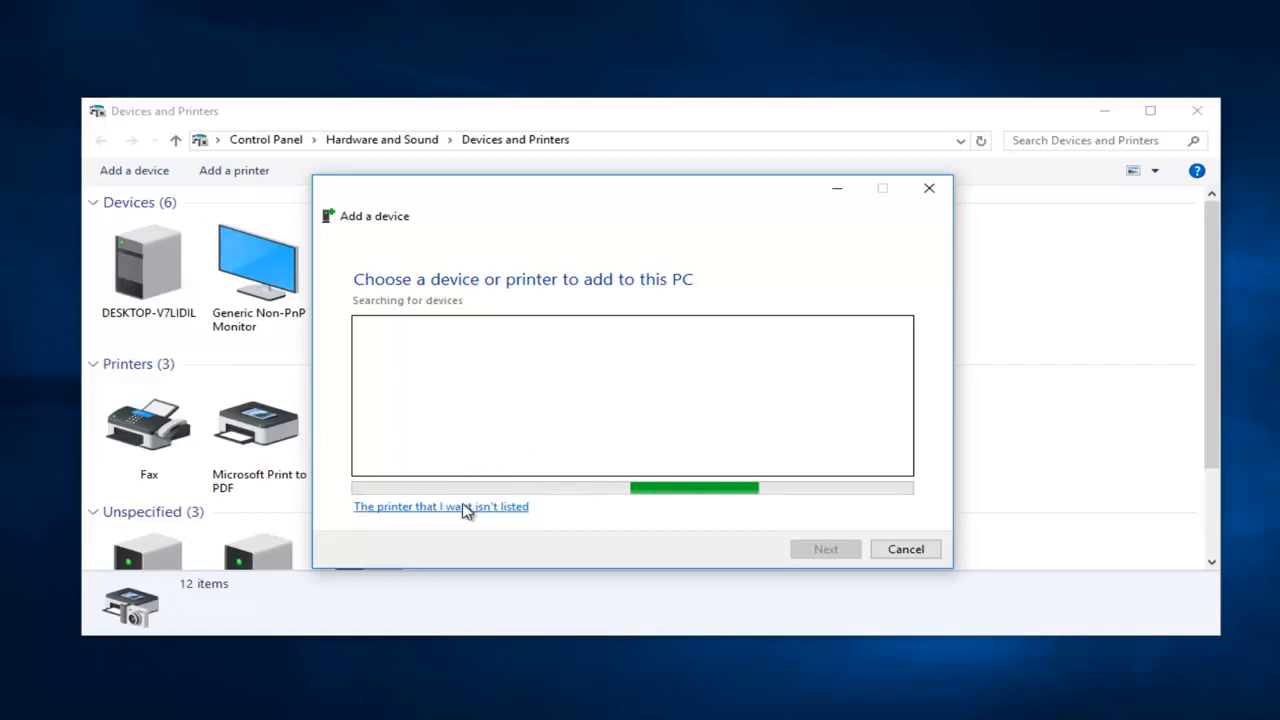
Step: Choose a manual local printer setup and keep the existing LPT1 port
left_click(441, 506)
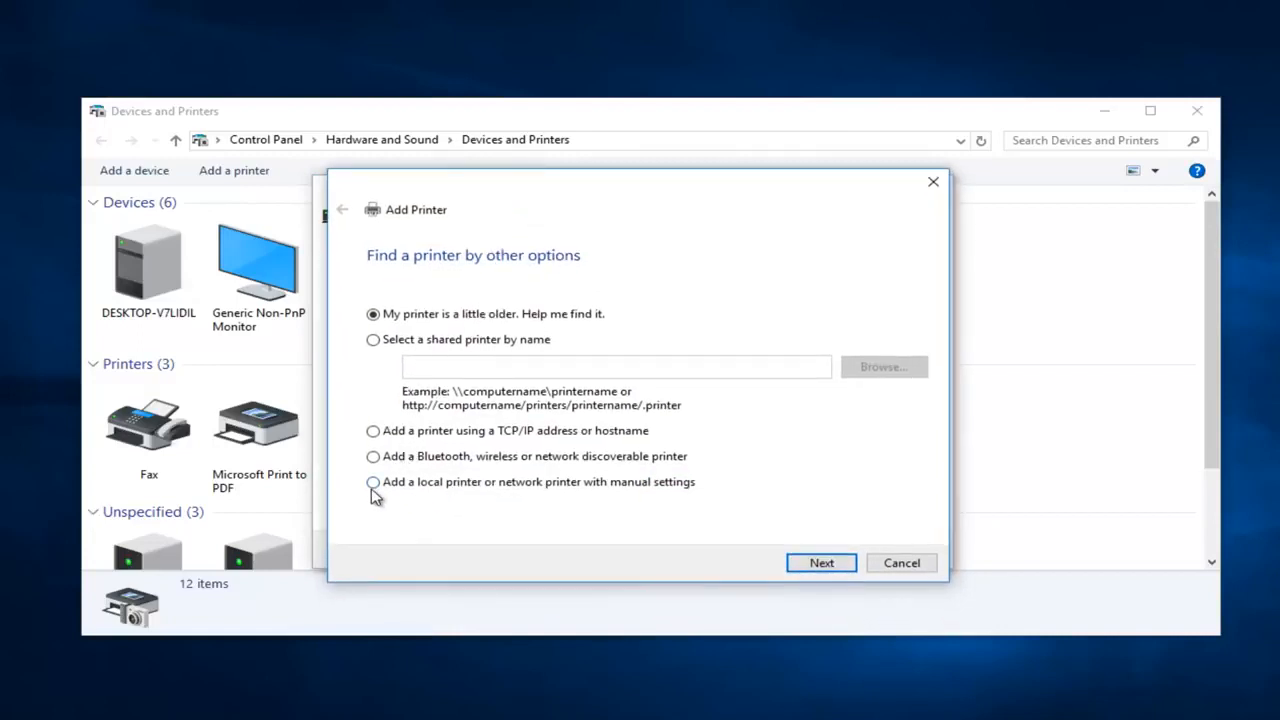
left_click(372, 482)
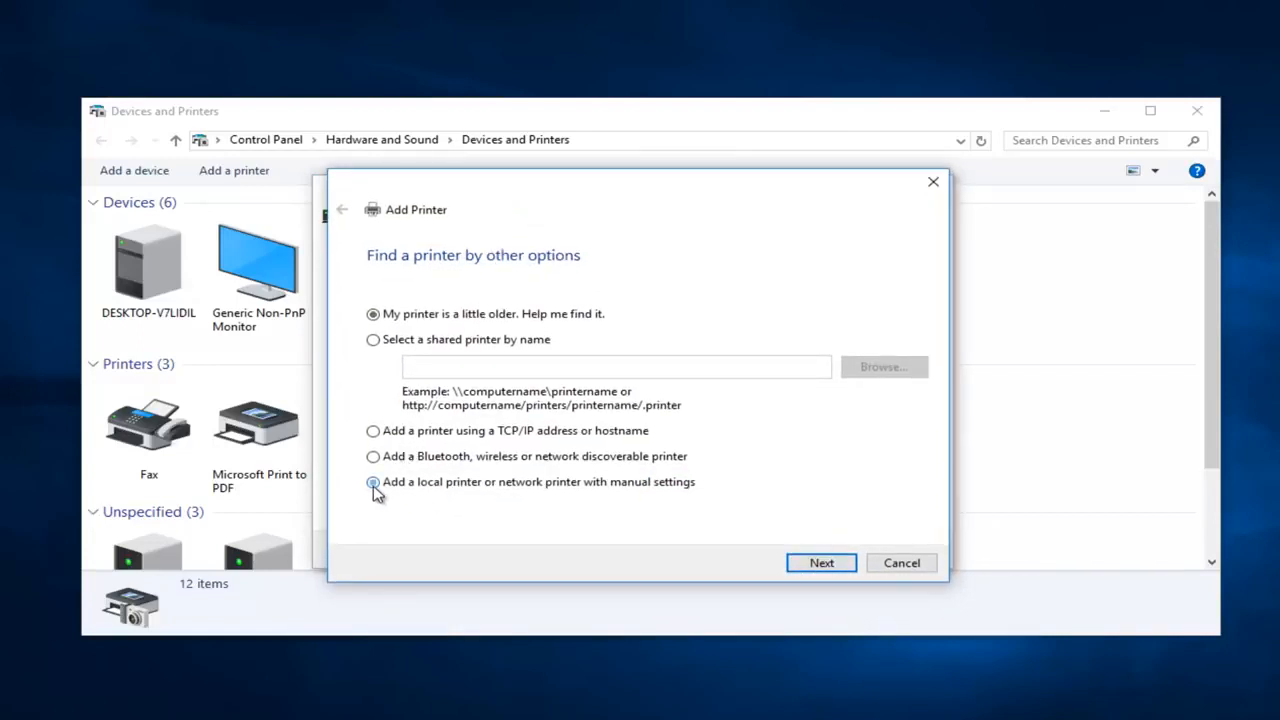
left_click(821, 562)
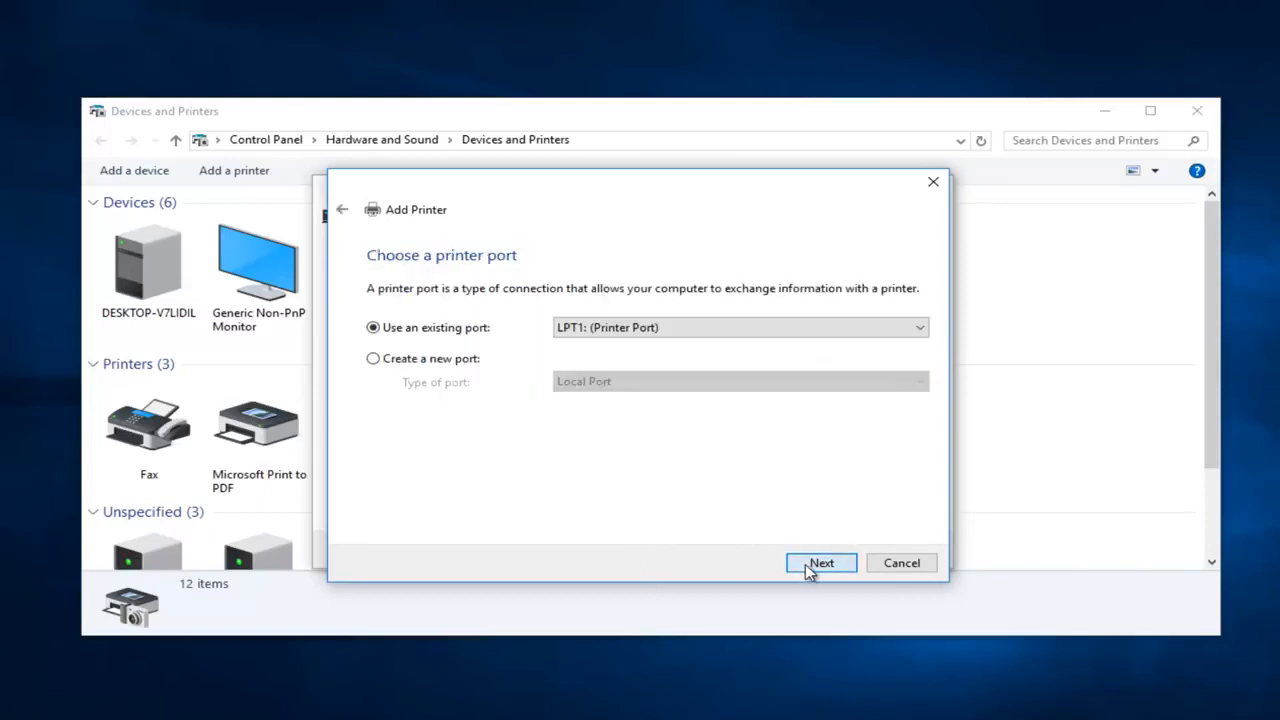
mouse_move(592, 337)
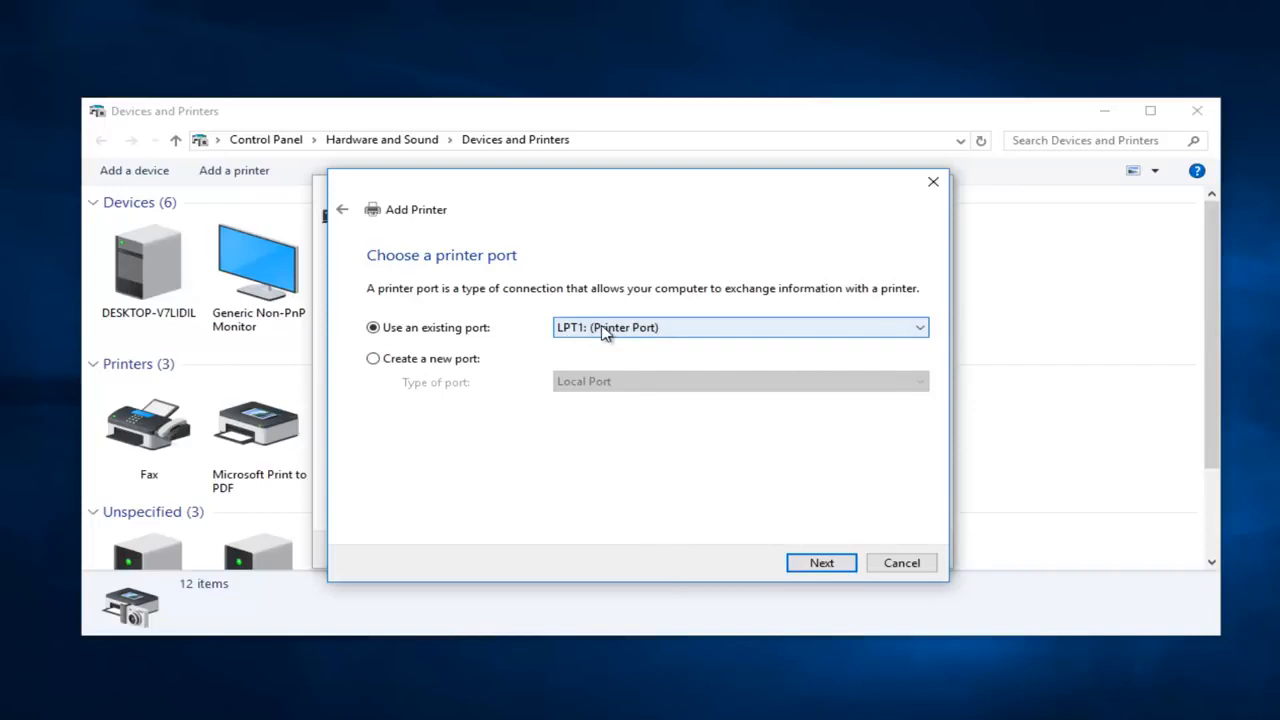
mouse_move(608, 362)
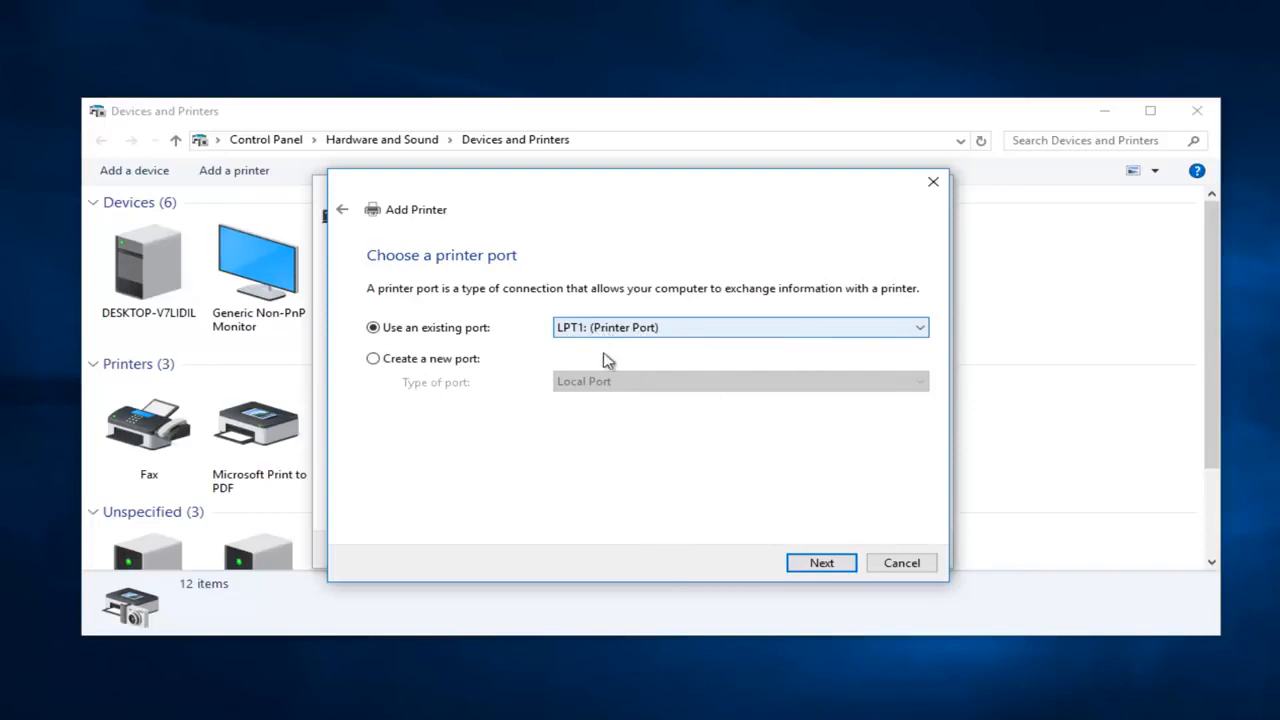
left_click(821, 562)
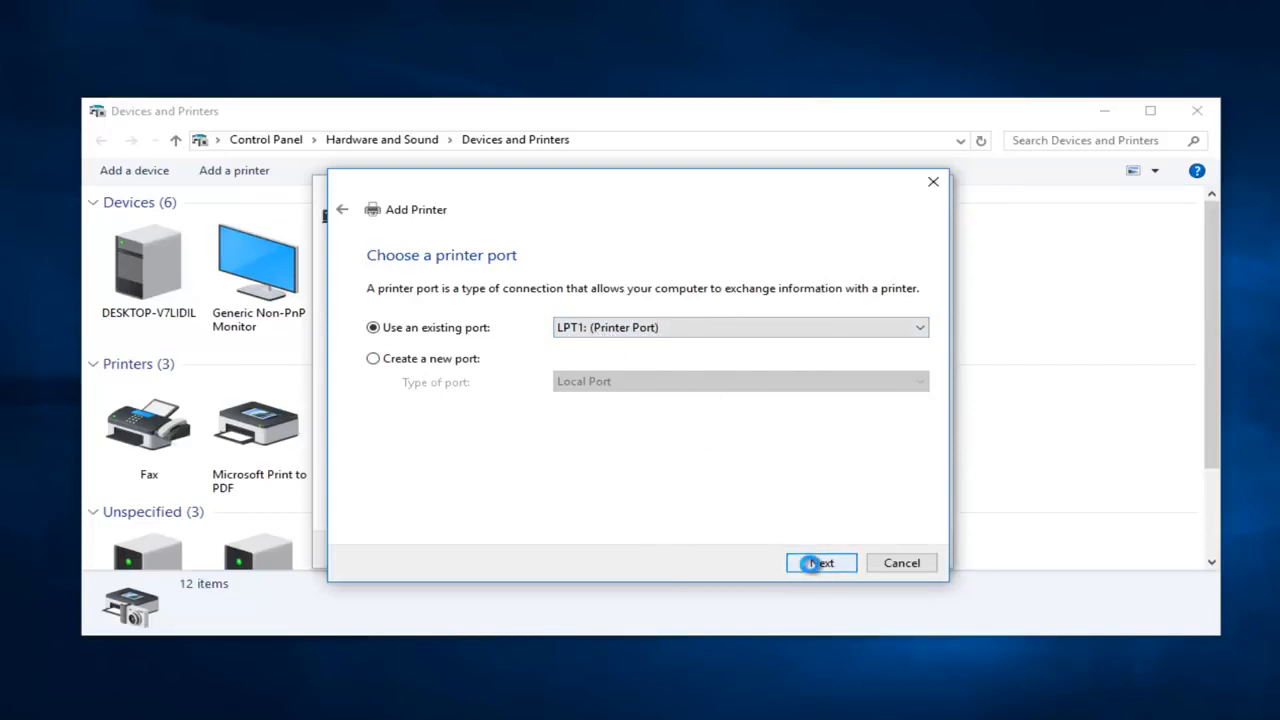
Step: Pick manufacturer Dell and the Dell 3330dn Laser Printer Class Driver
left_click(821, 562)
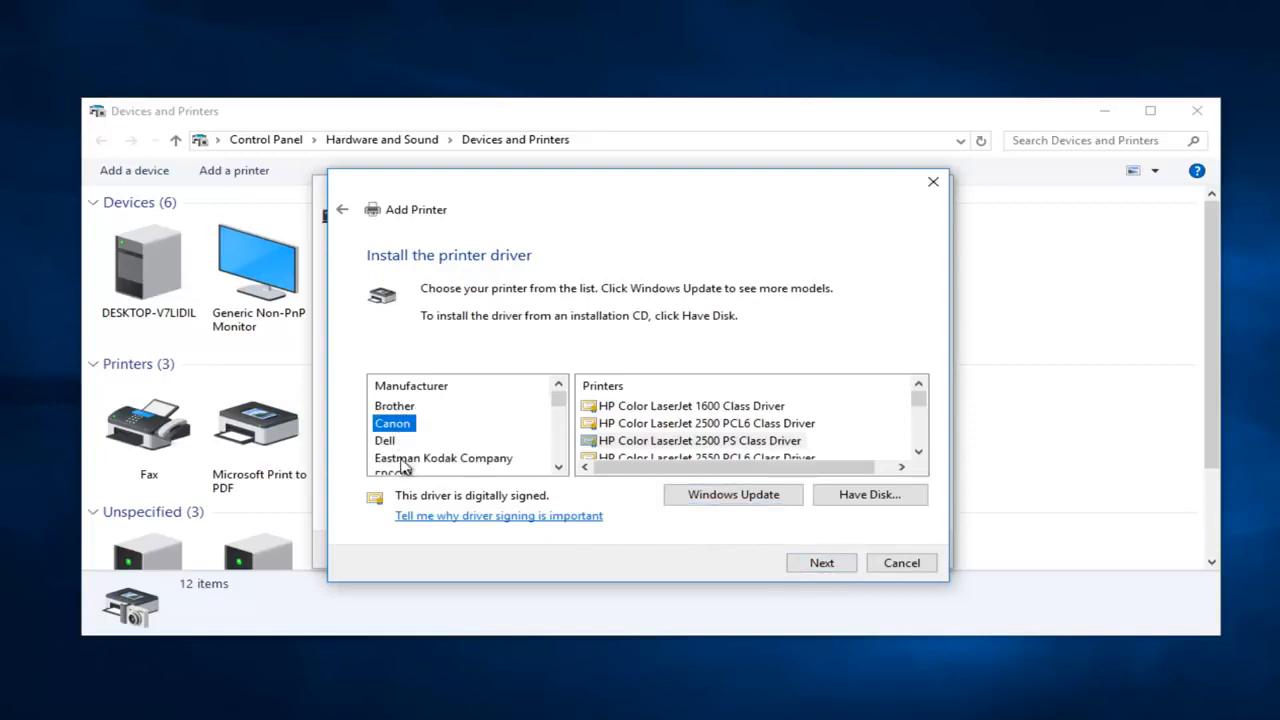
left_click(384, 440)
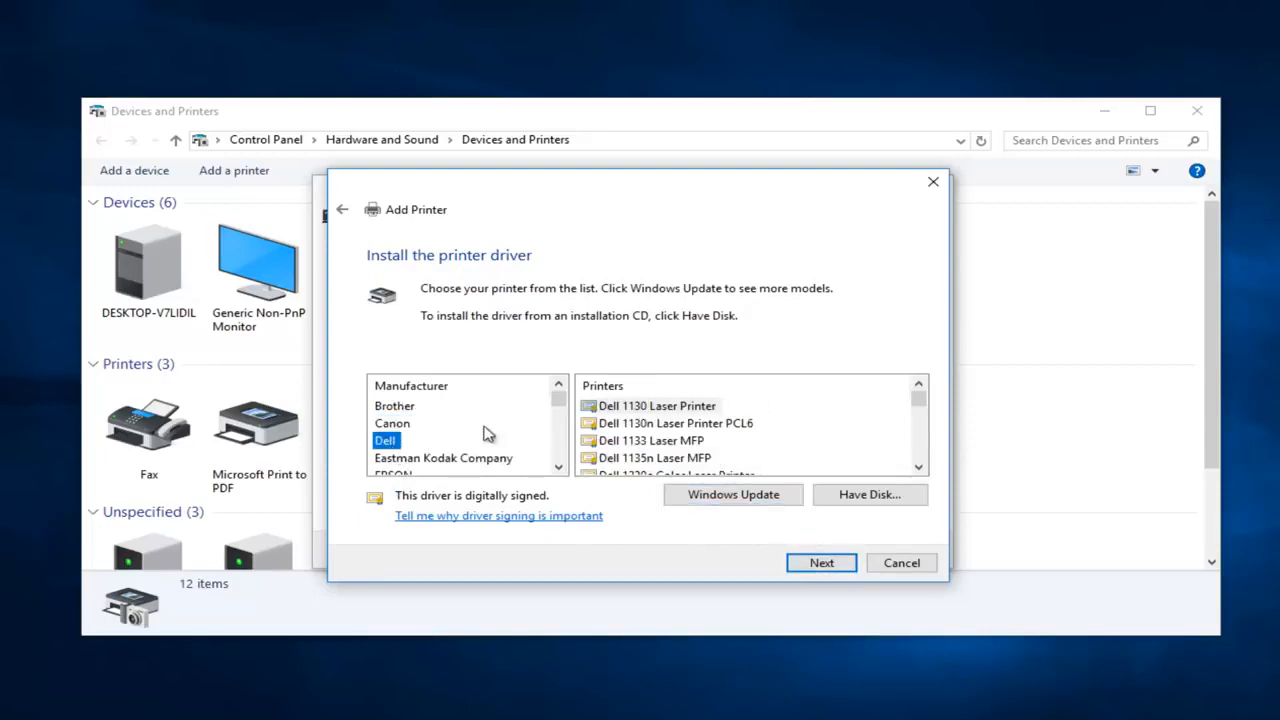
mouse_move(815, 448)
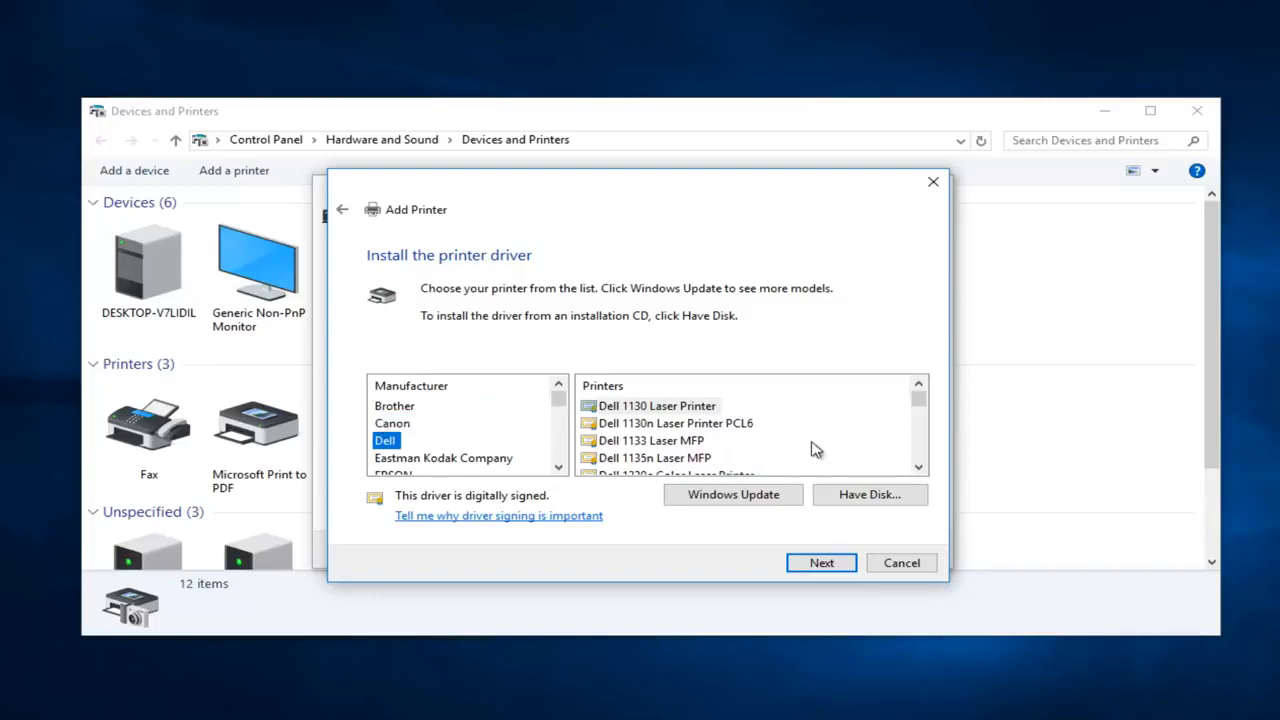
scroll("down", 3)
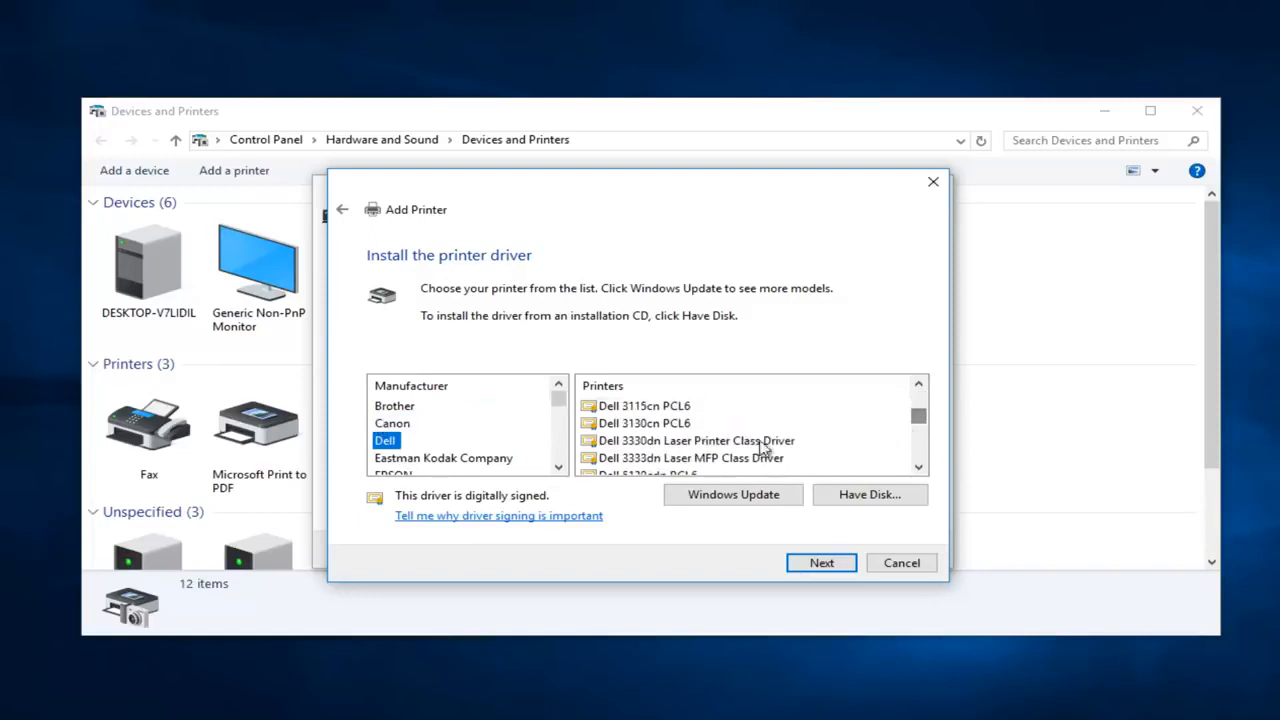
scroll("down", 3)
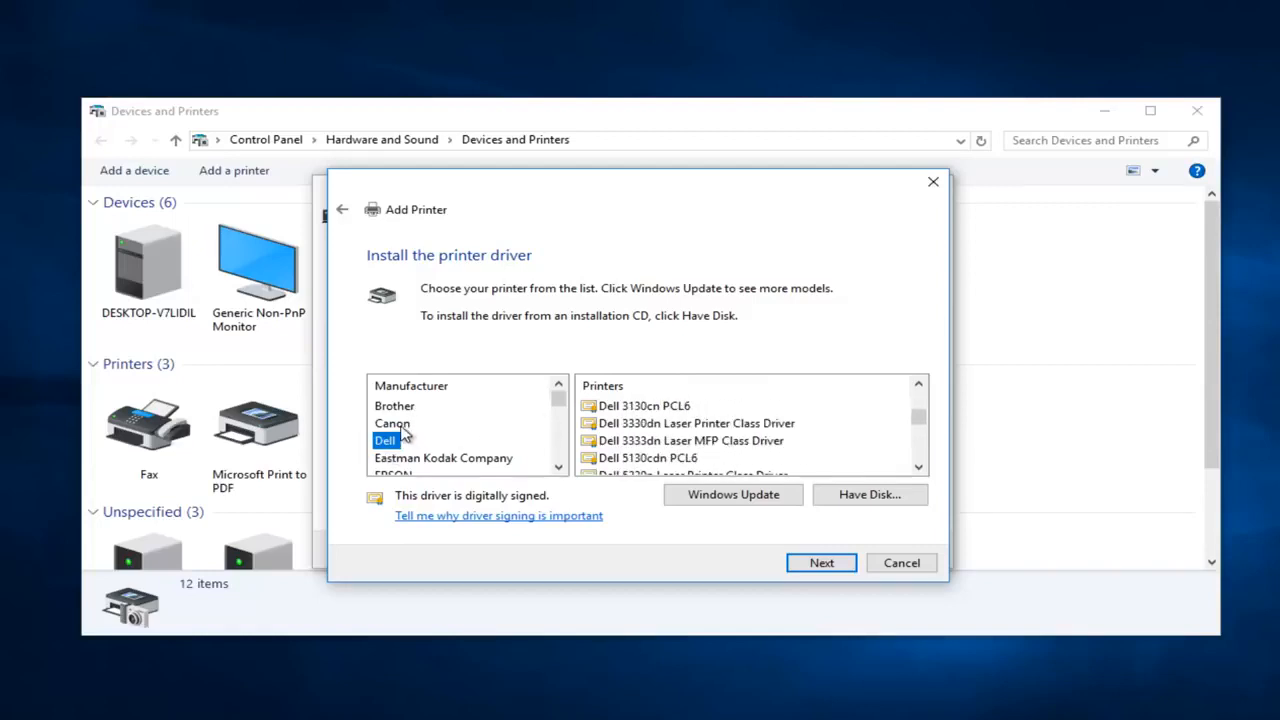
mouse_move(420, 437)
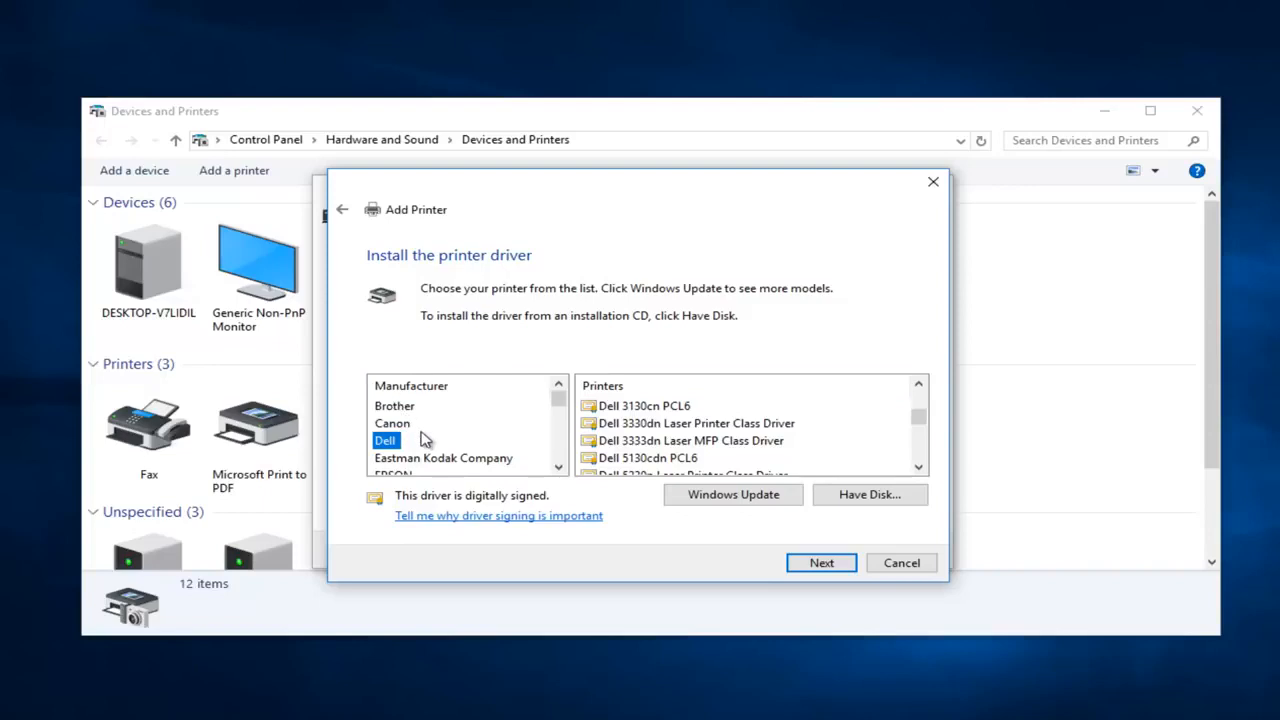
mouse_move(422, 442)
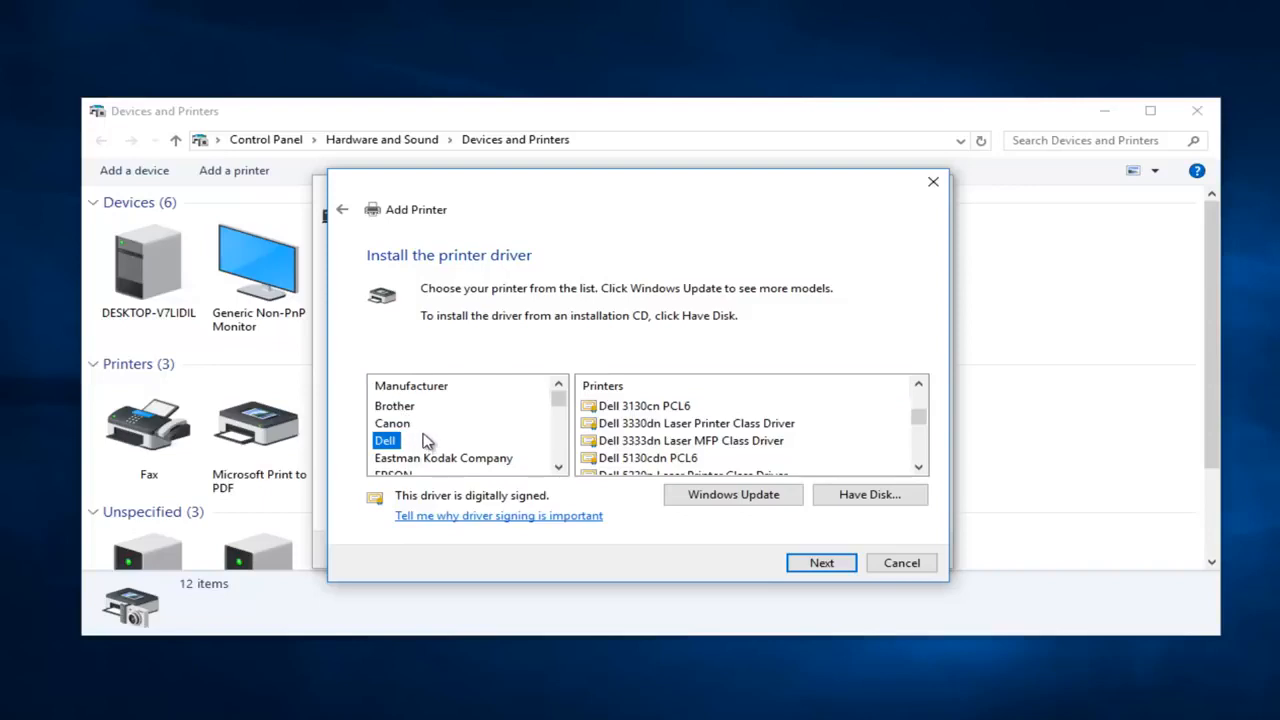
mouse_move(628, 440)
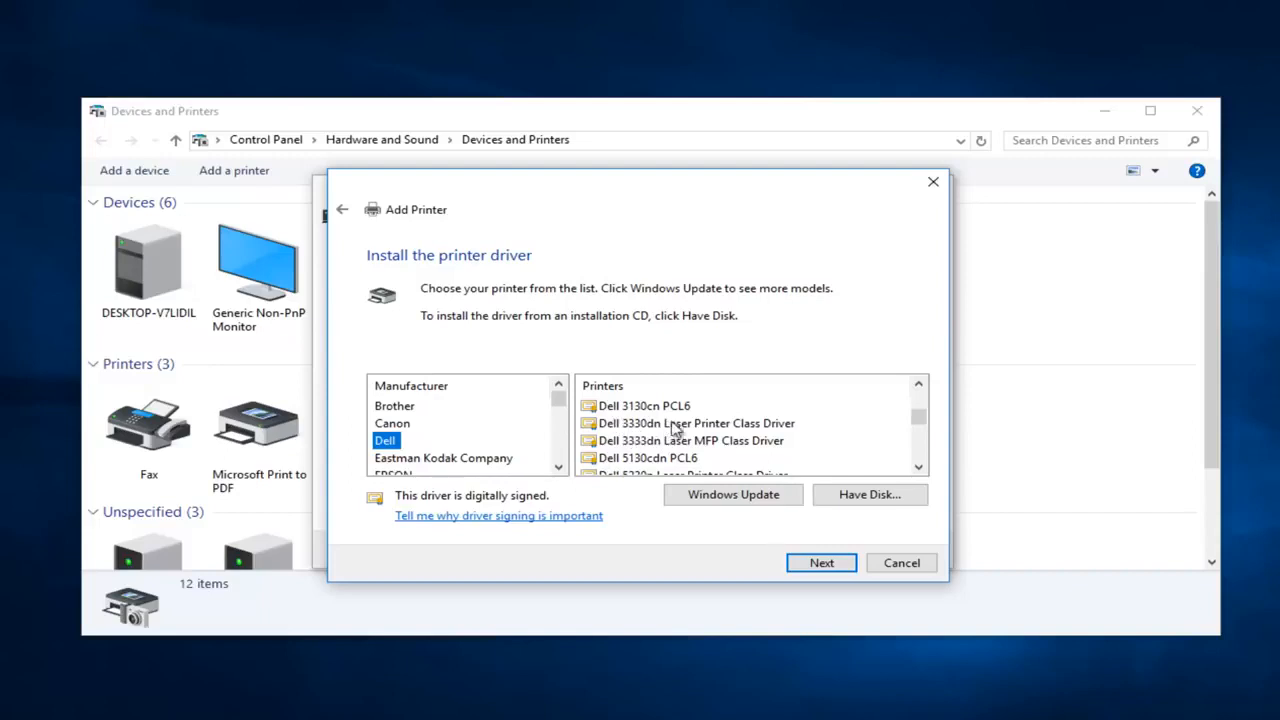
left_click(697, 423)
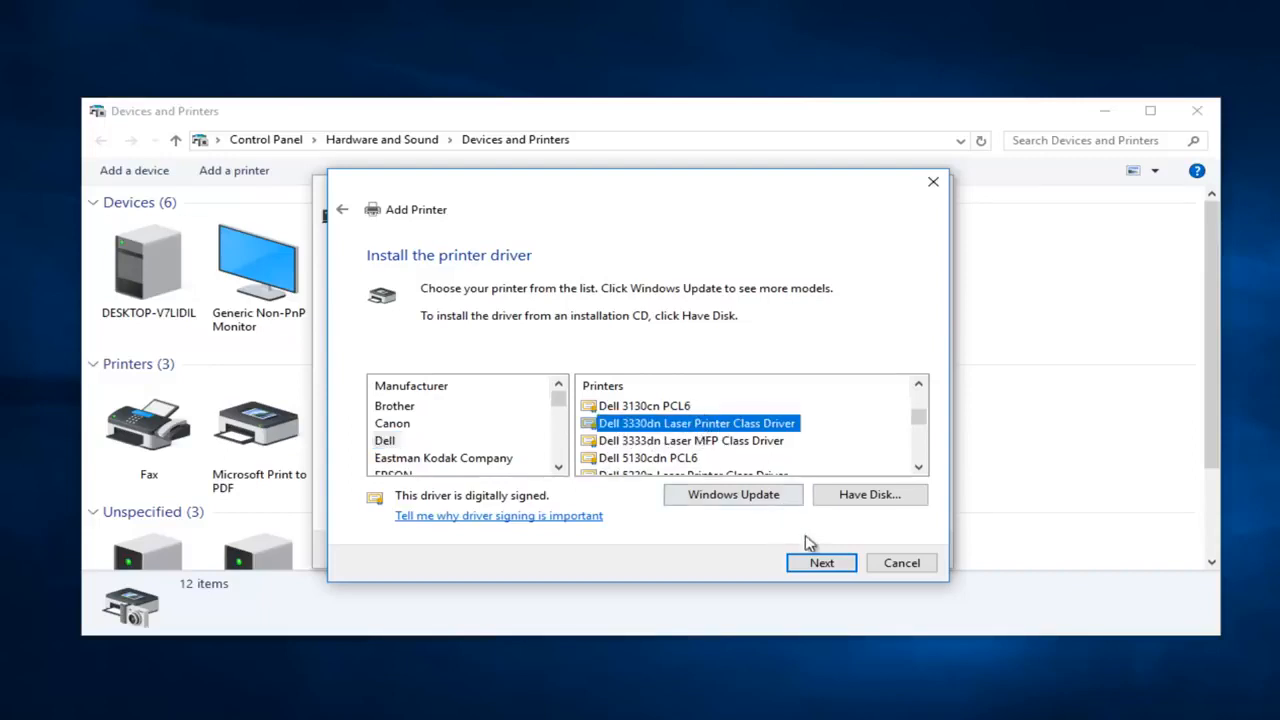
Step: Install the Dell 3330dn driver, keeping its default printer name
left_click(821, 562)
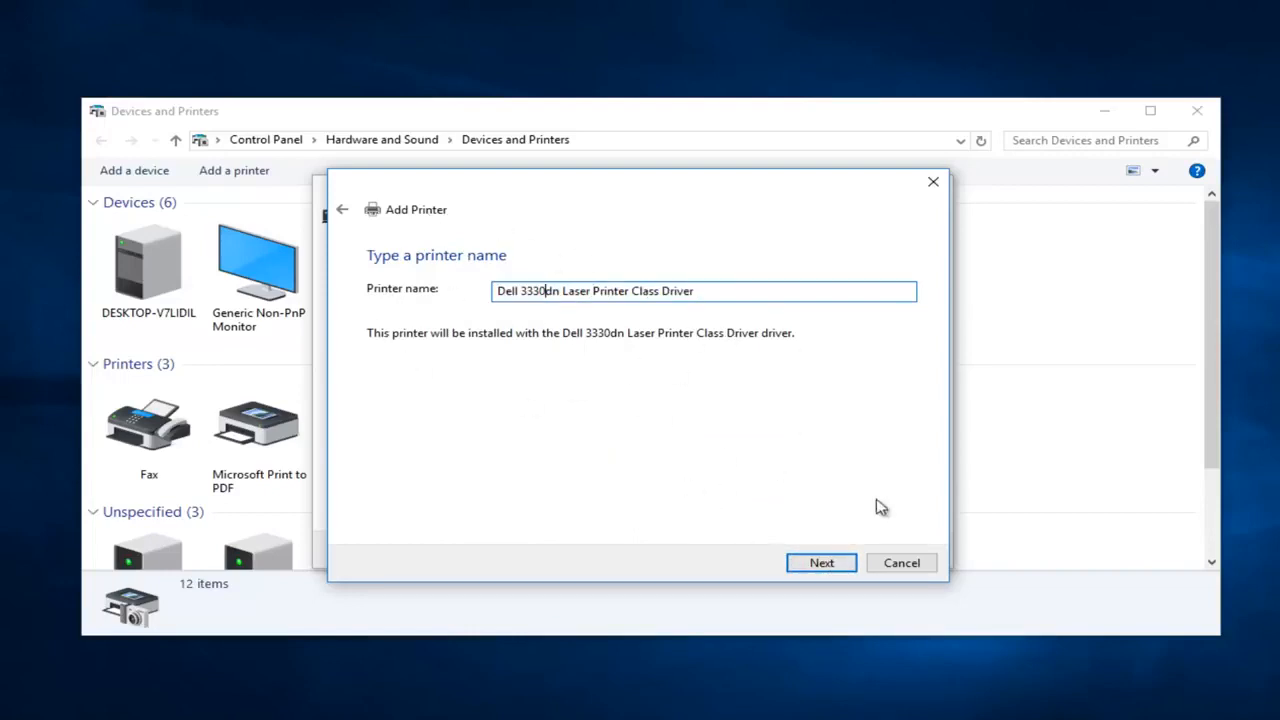
left_click(821, 562)
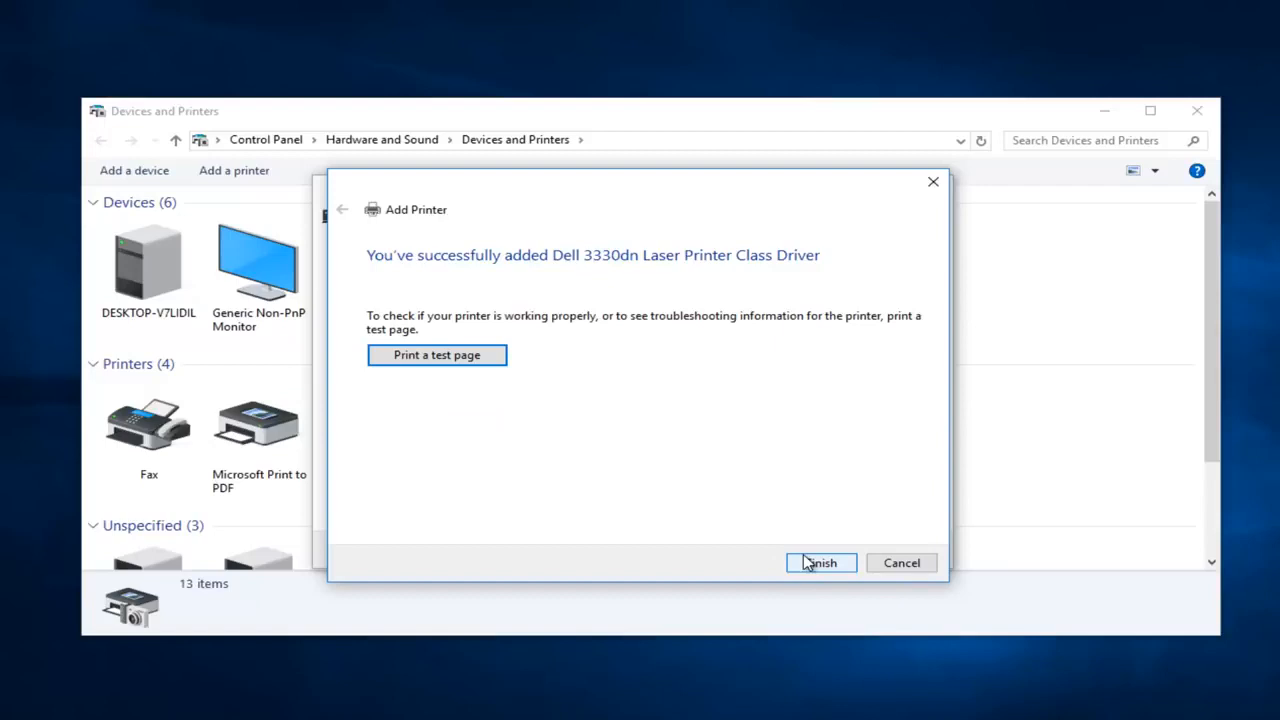
mouse_move(437, 355)
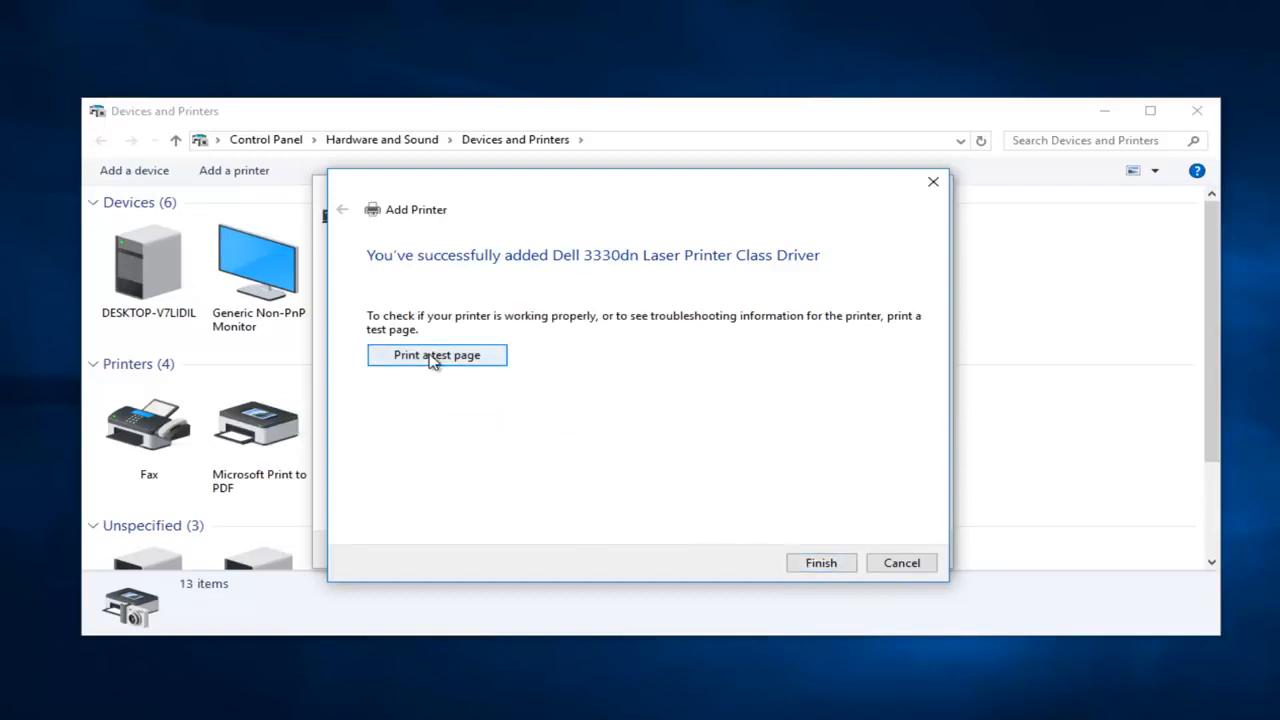
Step: Finish the Add Printer wizard to see the Dell 3330dn listed under Printers
left_click(820, 562)
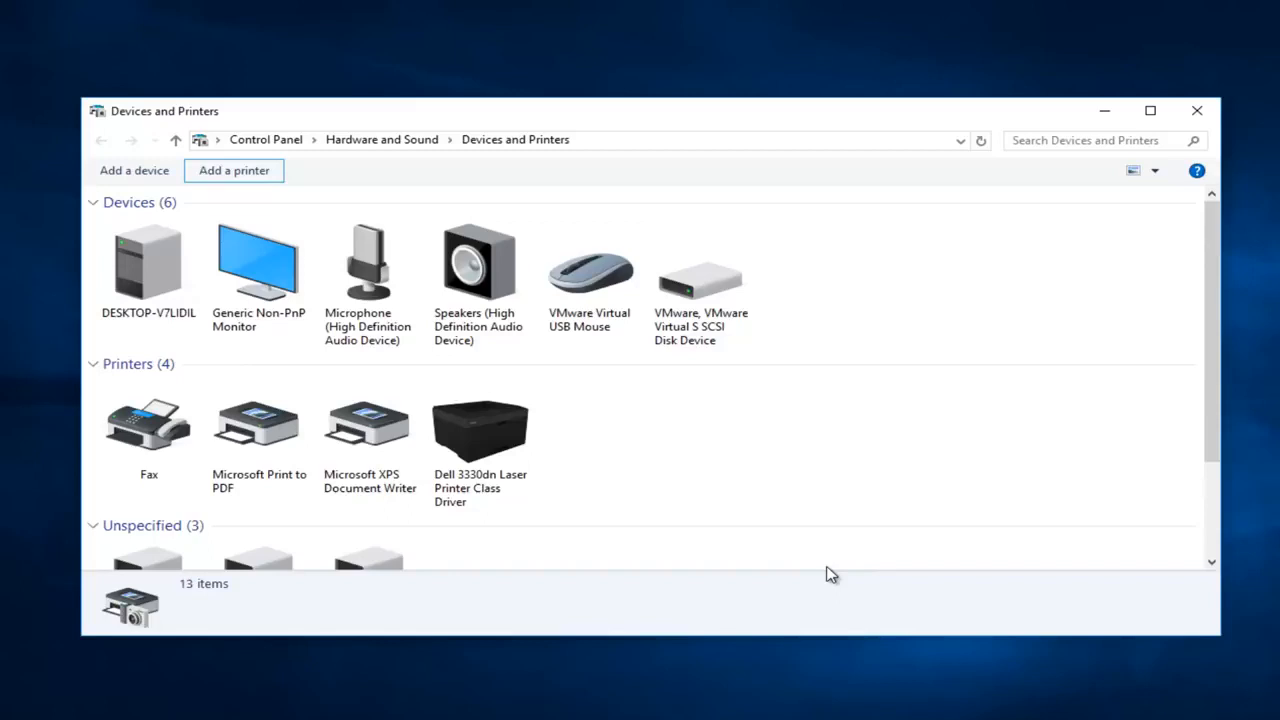
mouse_move(615, 118)
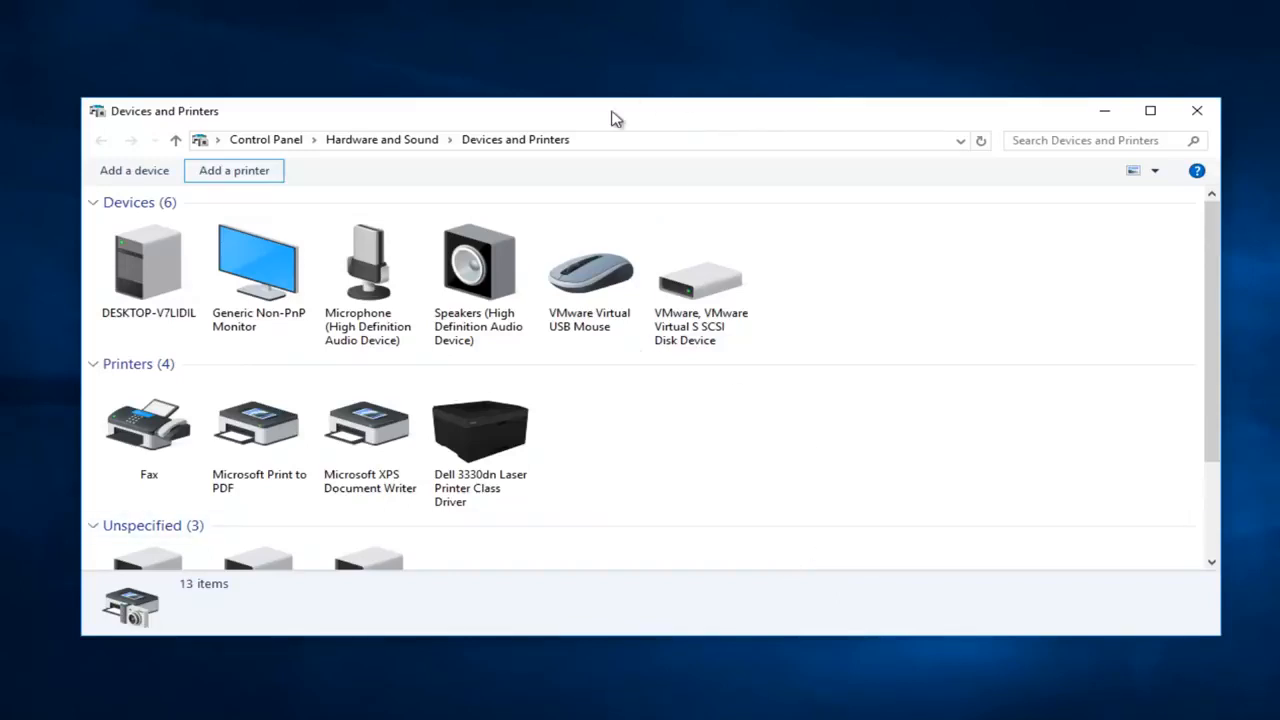